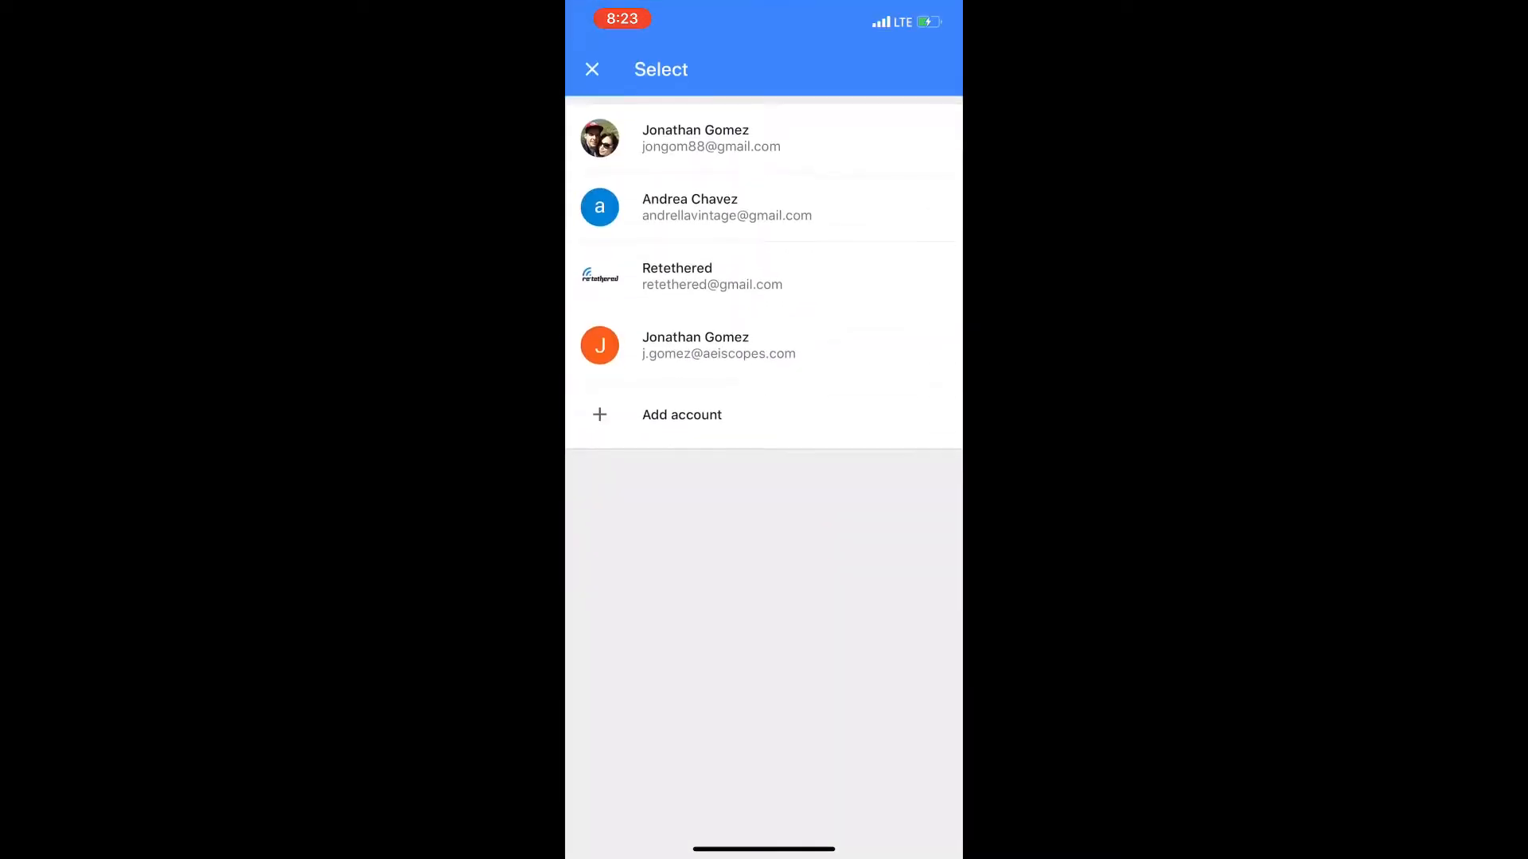
Sign in with the chosen account and start adding the 'Ok Google' shortcut to Siri
click(713, 276)
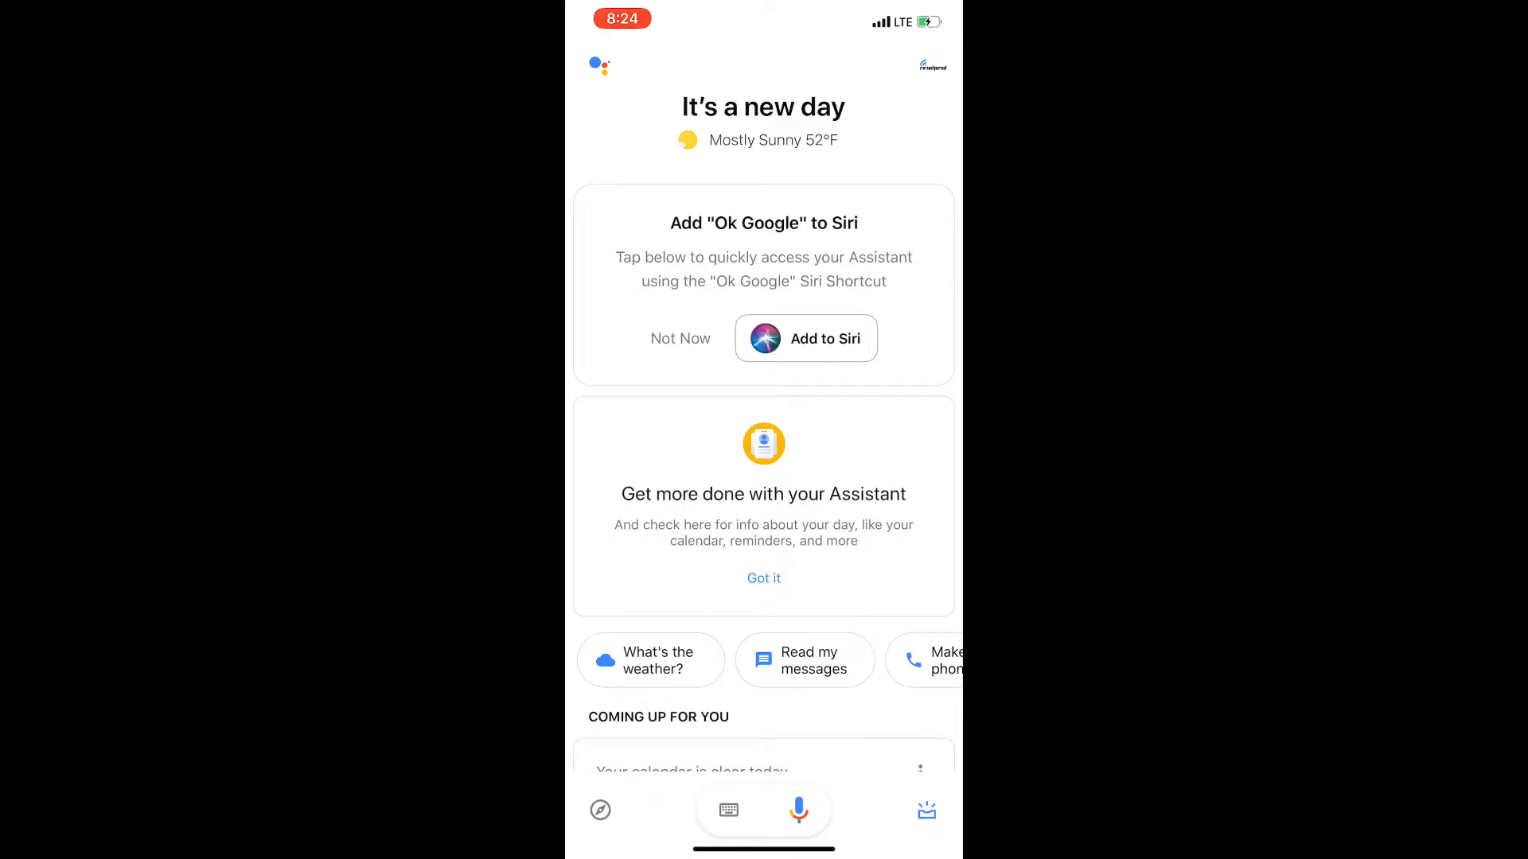
click(805, 338)
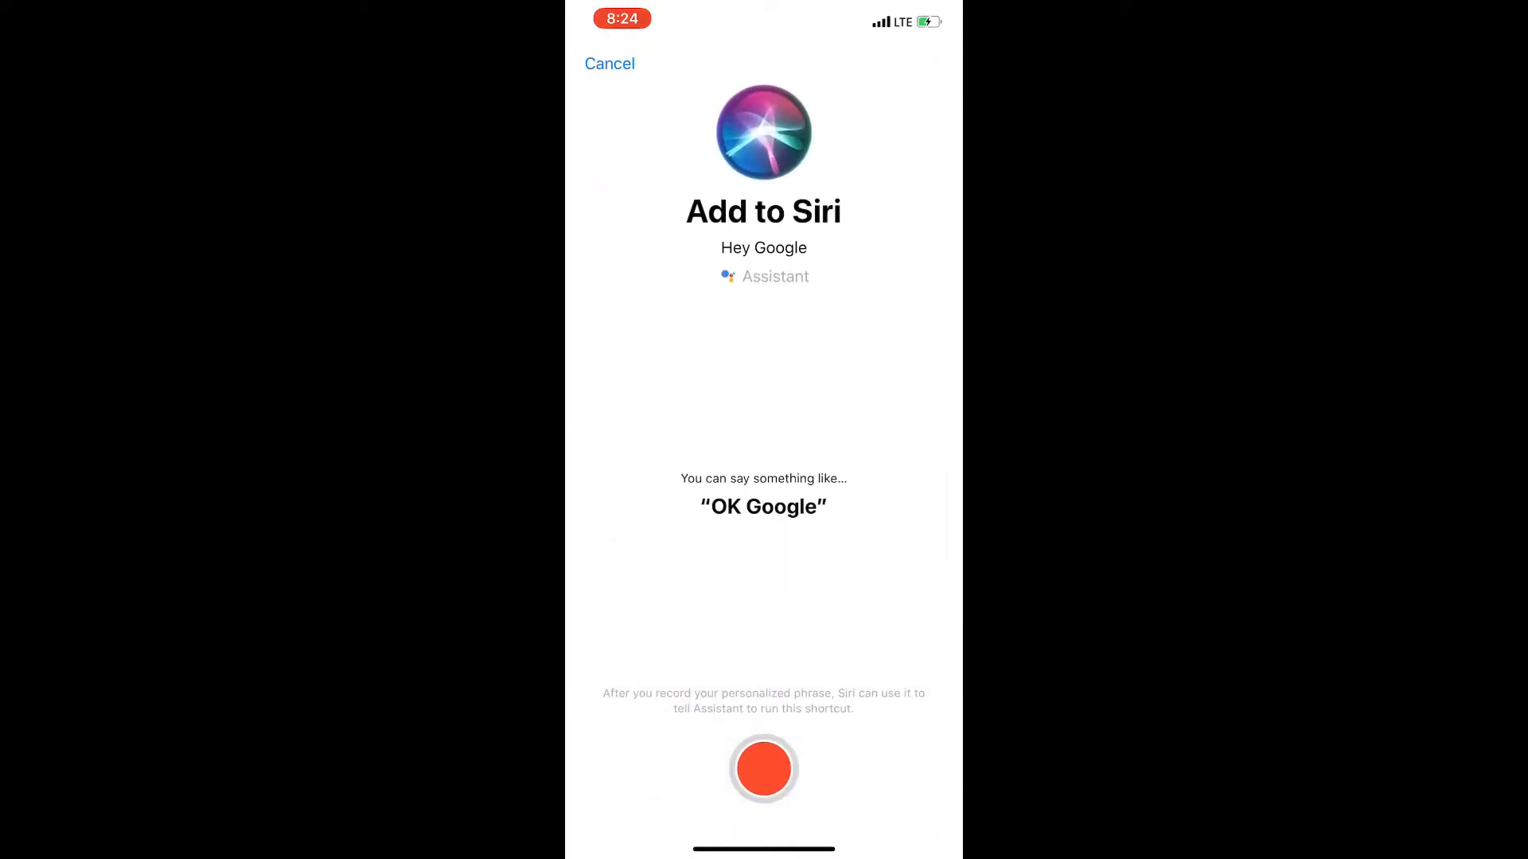
Record a personal Siri trigger phrase for the Hey Google shortcut
click(762, 769)
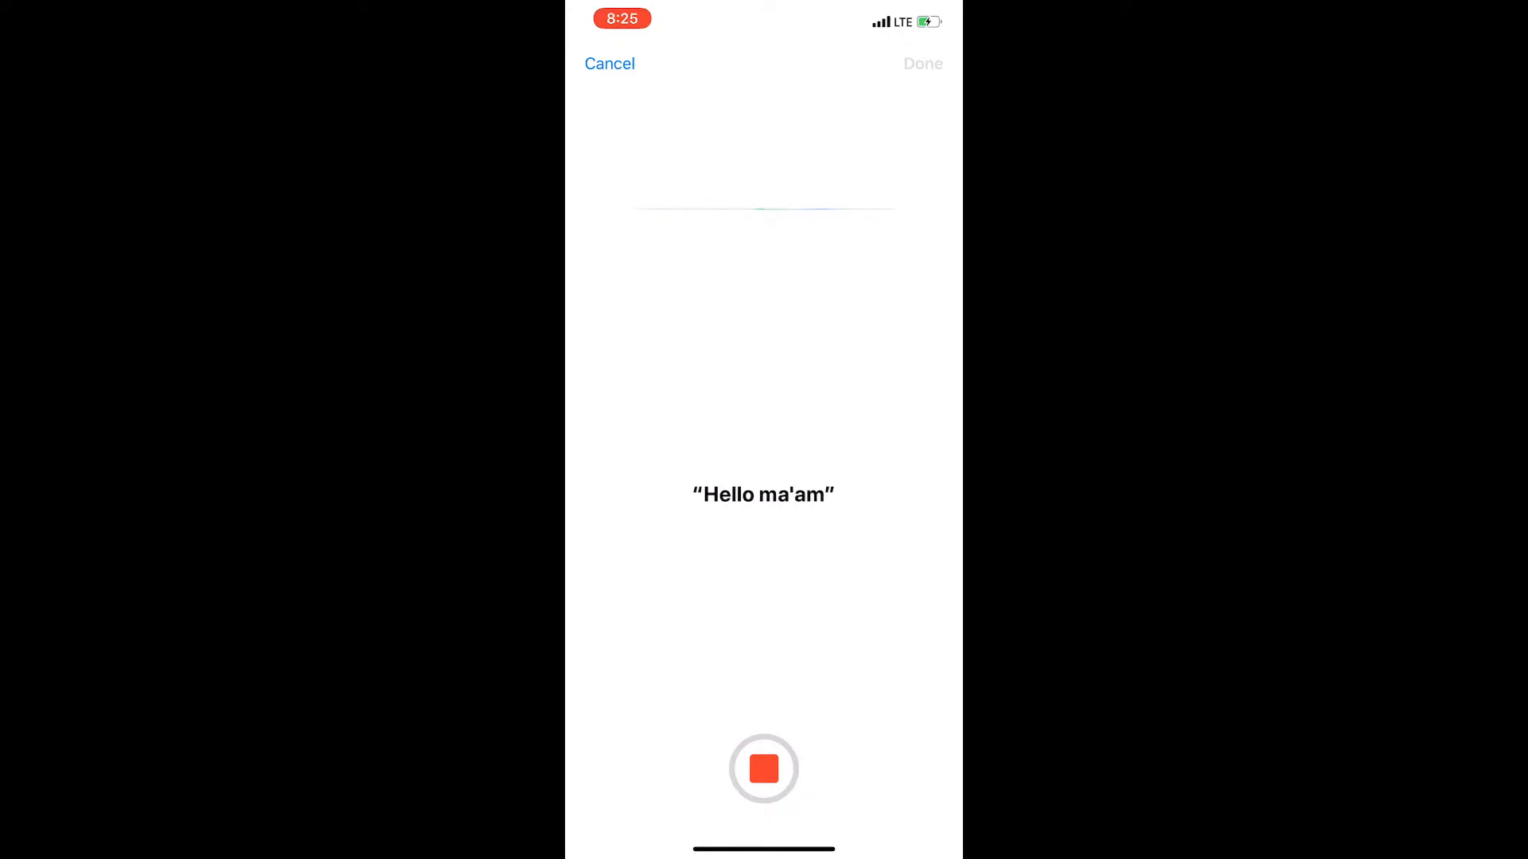
click(762, 770)
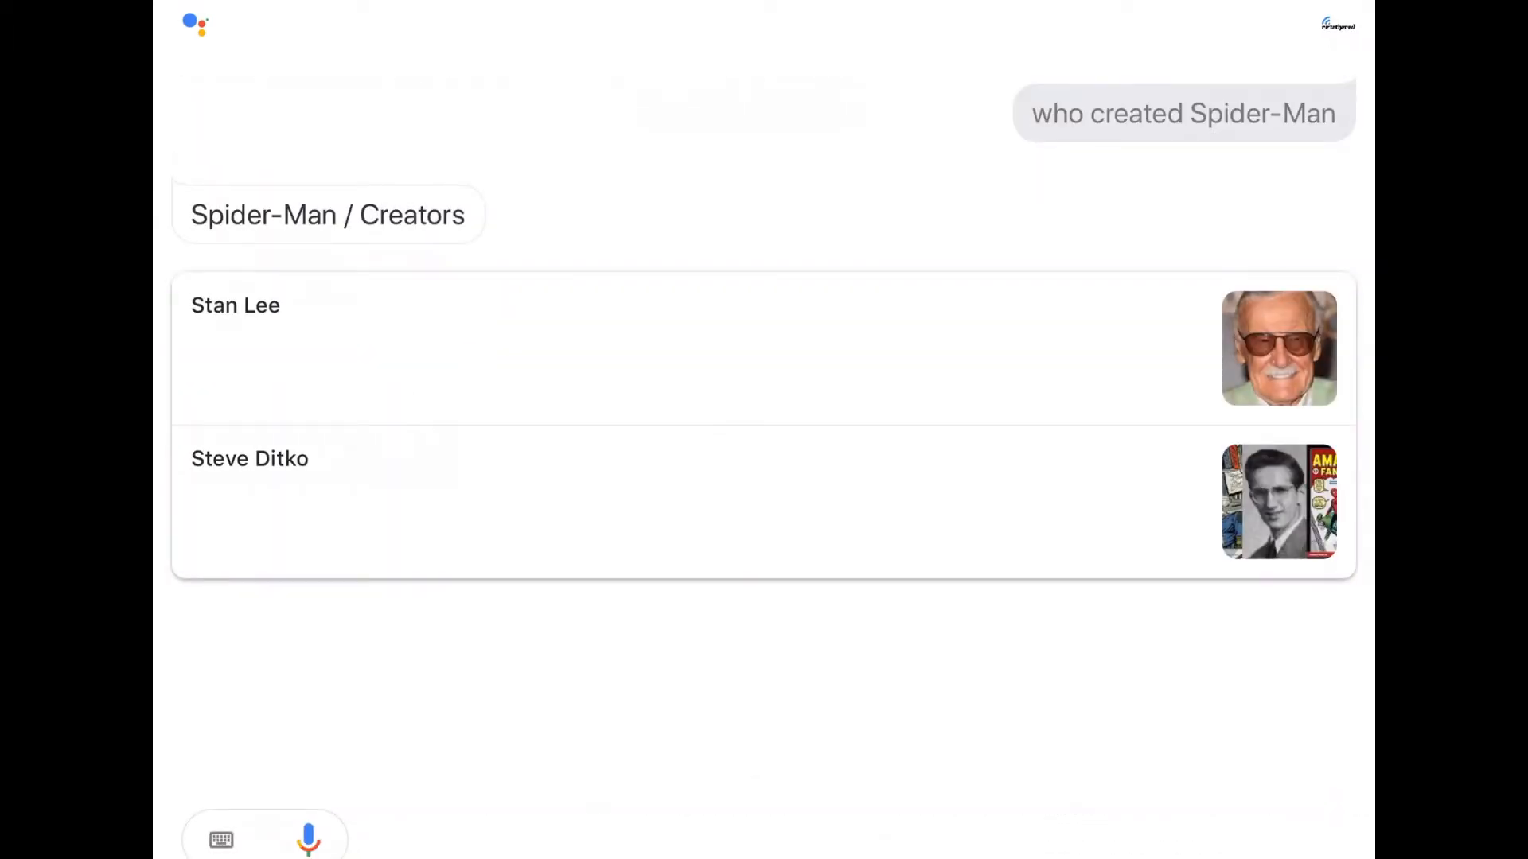
Ask Assistant 'play the news' to bring up the Reuters TV 5-minute briefing
text(play the news)
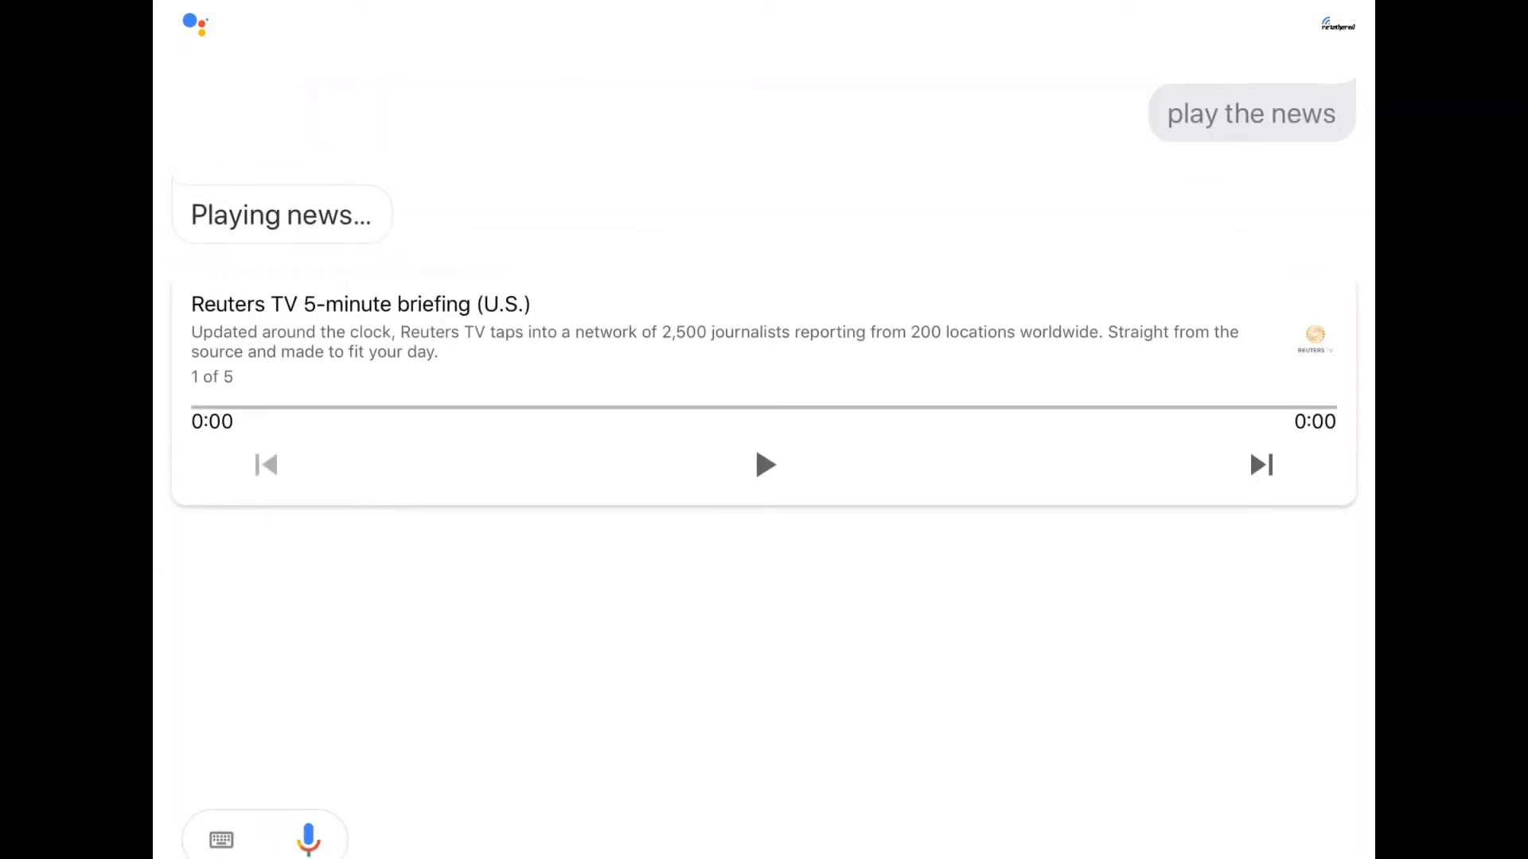